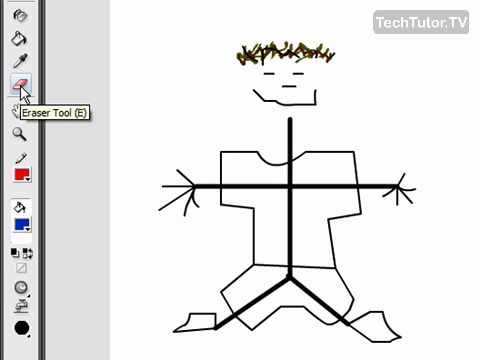
{"action": "mouse_move", "coordinate": [22, 291]}
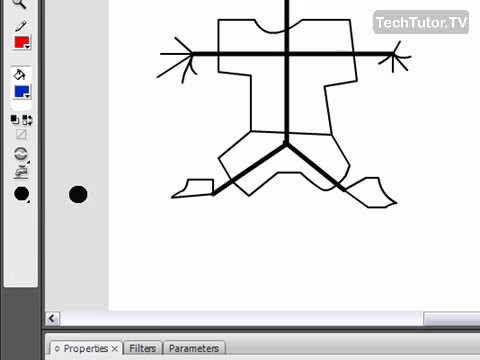
{"action": "left_click", "coordinate": [19, 191]}
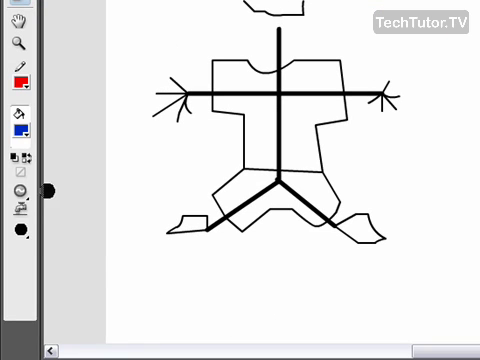
Step: Show the Eraser Mode list: Erase Normal, Fills, Lines, Selected Fills, Inside
{"action": "left_click", "coordinate": [19, 191]}
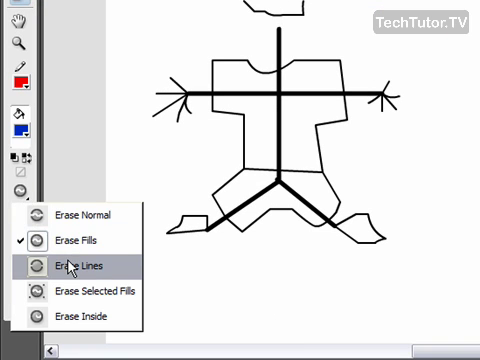